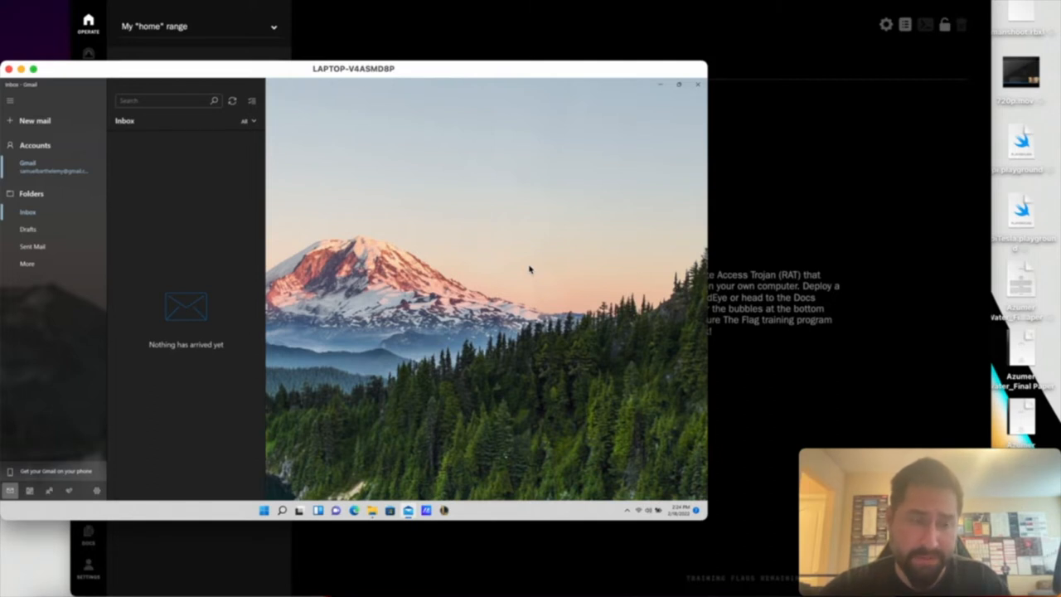
{"action": "mouse_move", "coordinate": [462, 298]}
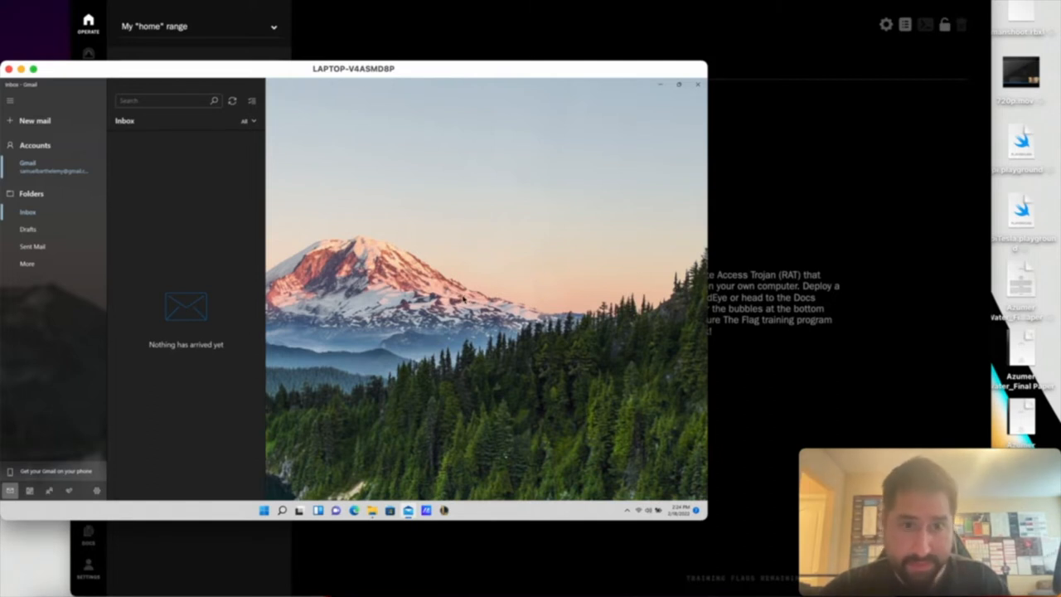
{"action": "mouse_move", "coordinate": [478, 257]}
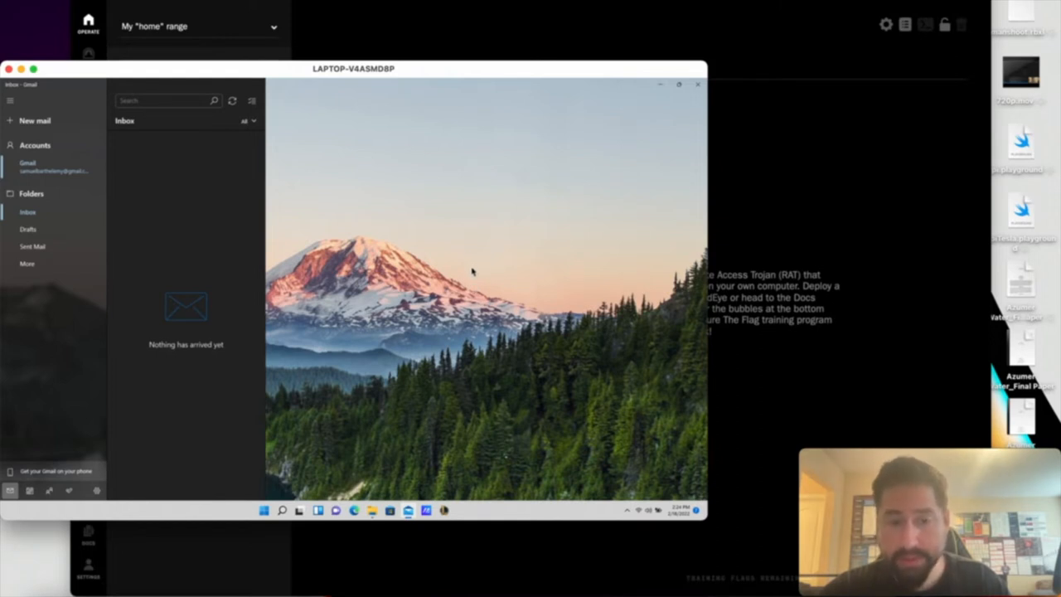
{"action": "mouse_move", "coordinate": [495, 251]}
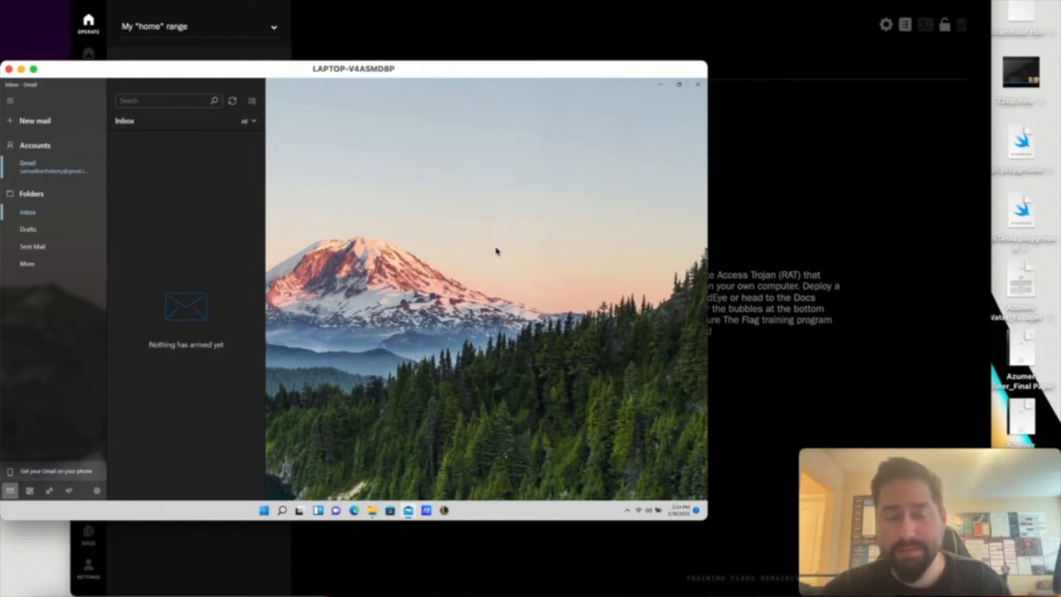
{"action": "mouse_move", "coordinate": [545, 256]}
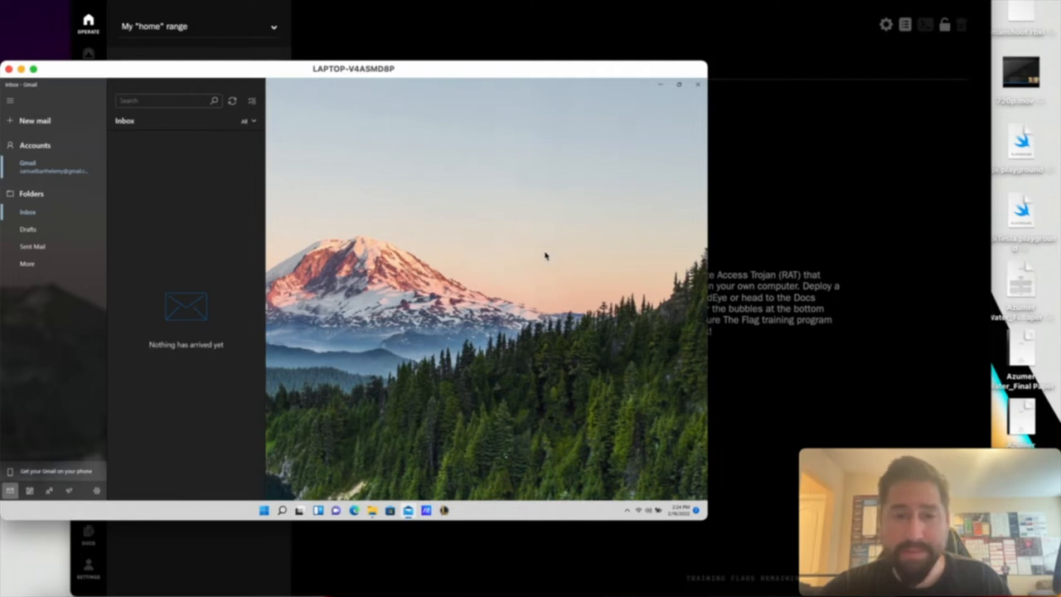
{"action": "mouse_move", "coordinate": [540, 271]}
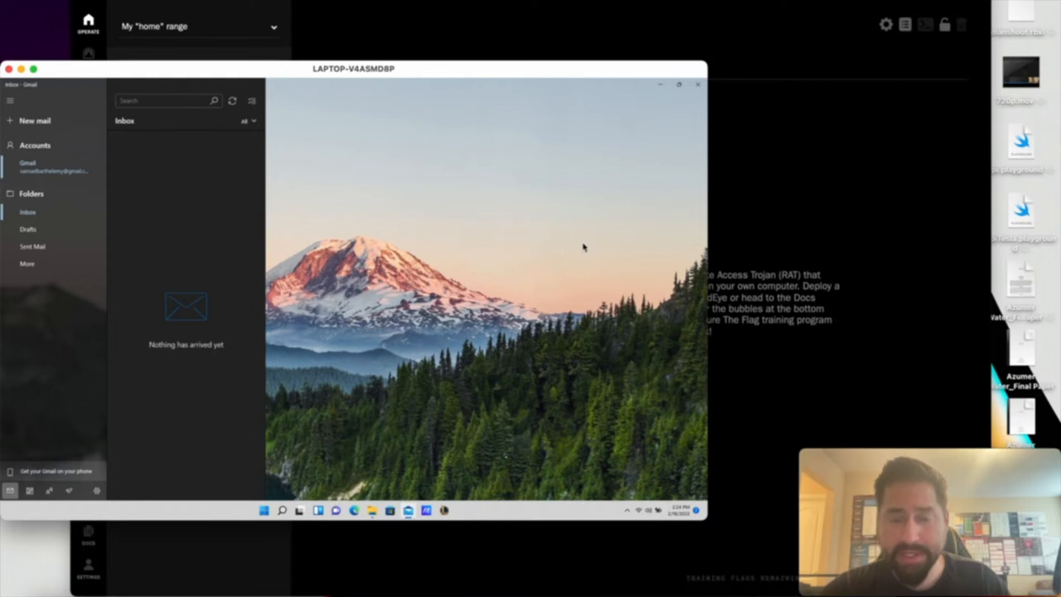
{"action": "mouse_move", "coordinate": [544, 229]}
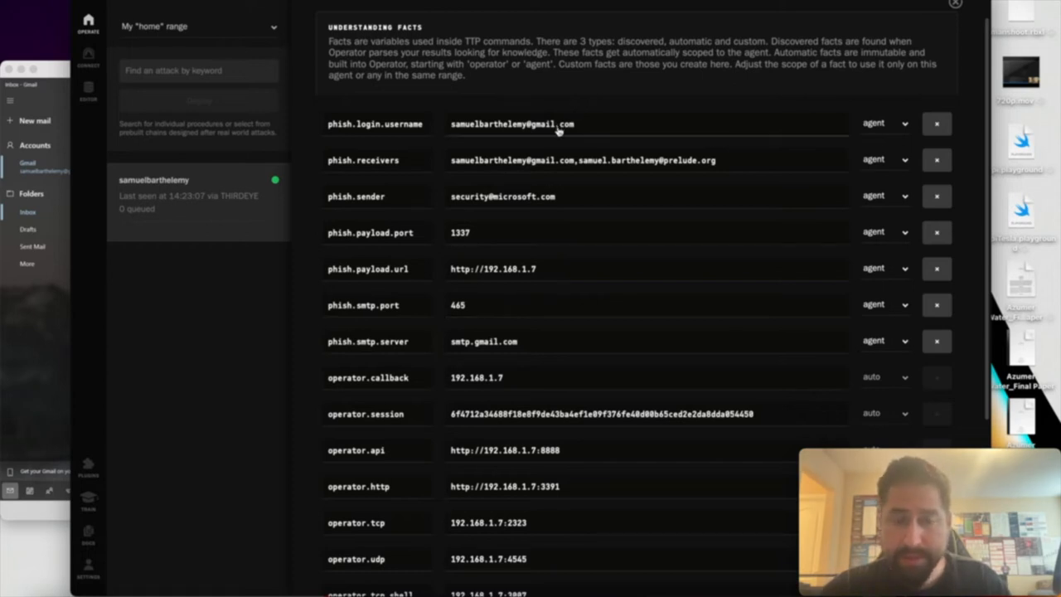
{"action": "mouse_move", "coordinate": [560, 146]}
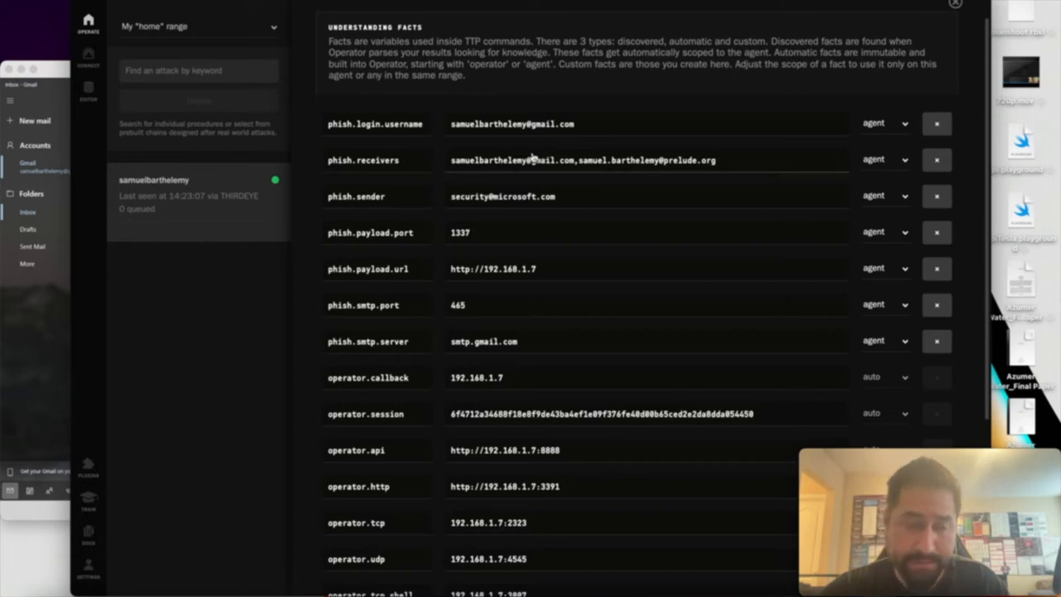
{"action": "mouse_move", "coordinate": [479, 168]}
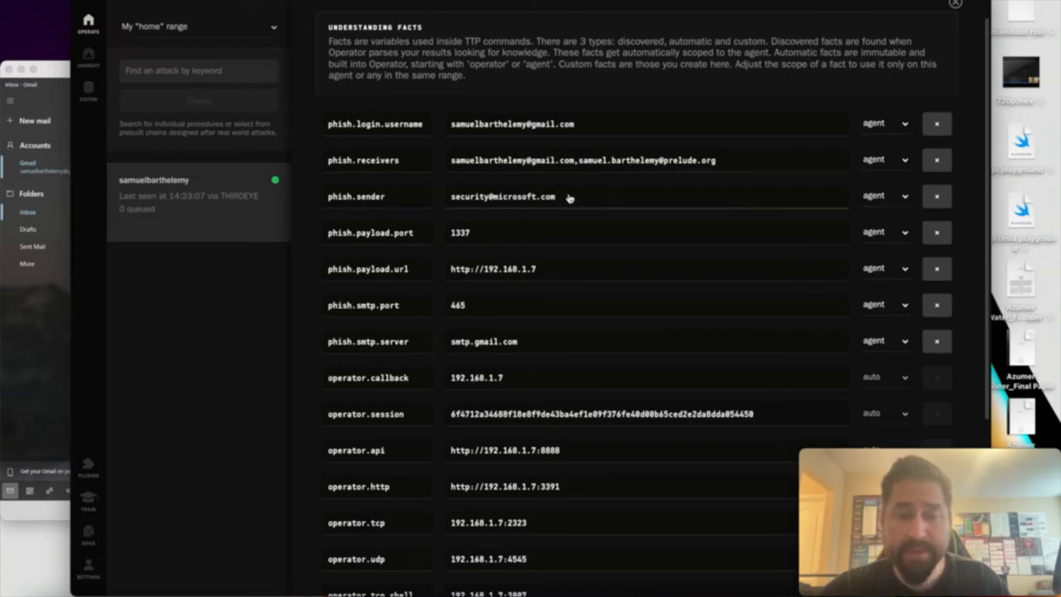
{"action": "mouse_move", "coordinate": [580, 203]}
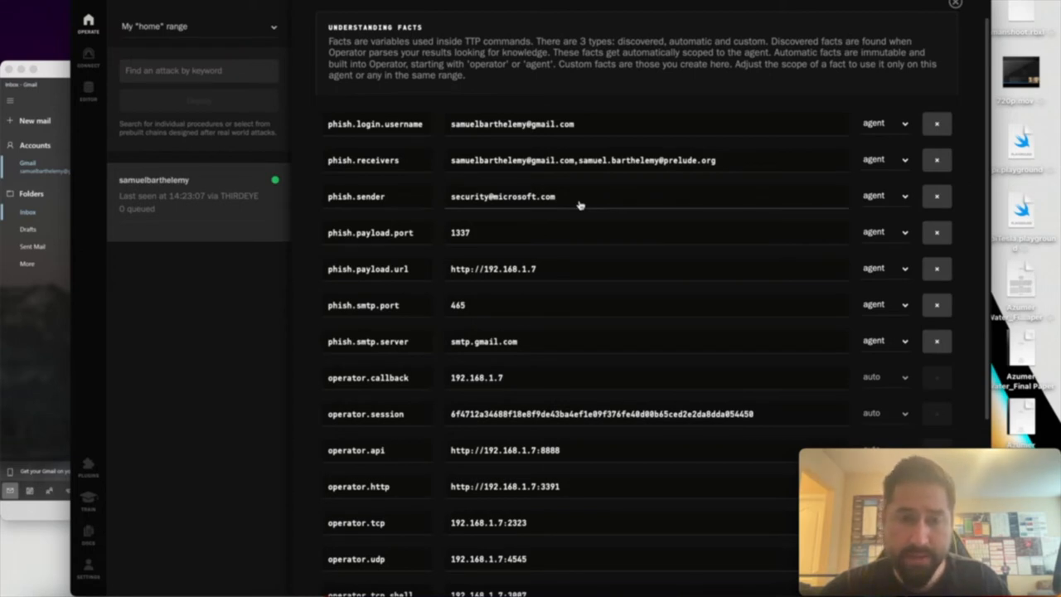
{"action": "mouse_move", "coordinate": [578, 200]}
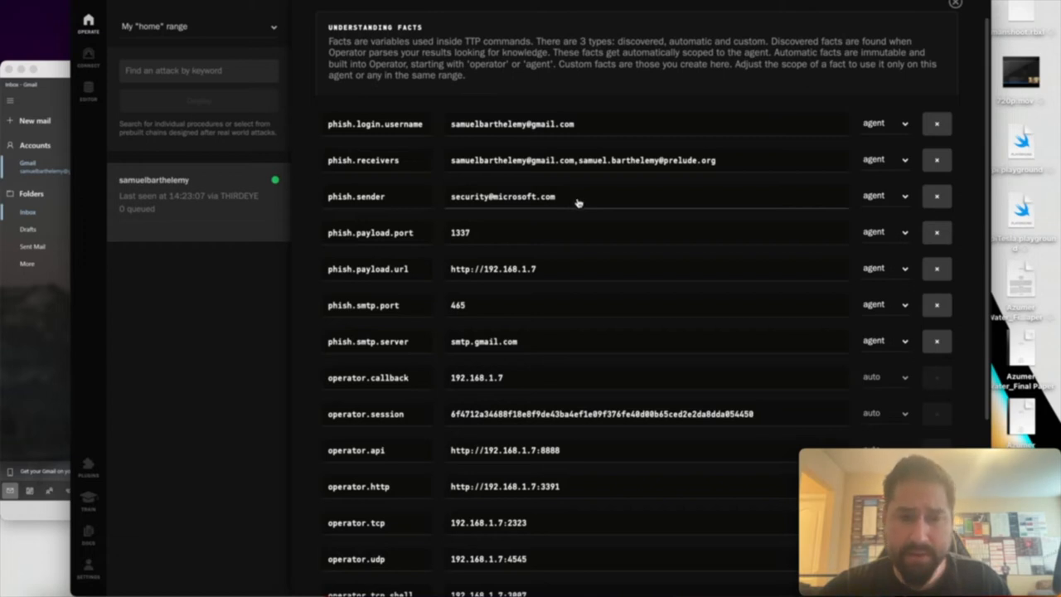
{"action": "mouse_move", "coordinate": [555, 259]}
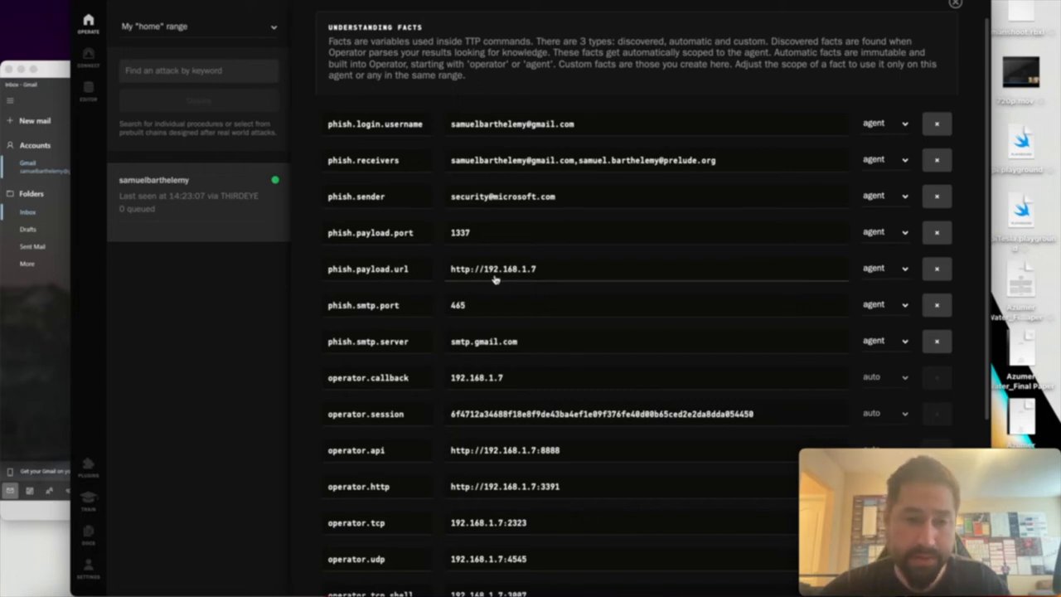
Search the attack list for 'gold' and deploy the Goldilocks chain on the agent.
{"action": "left_click", "coordinate": [954, 3]}
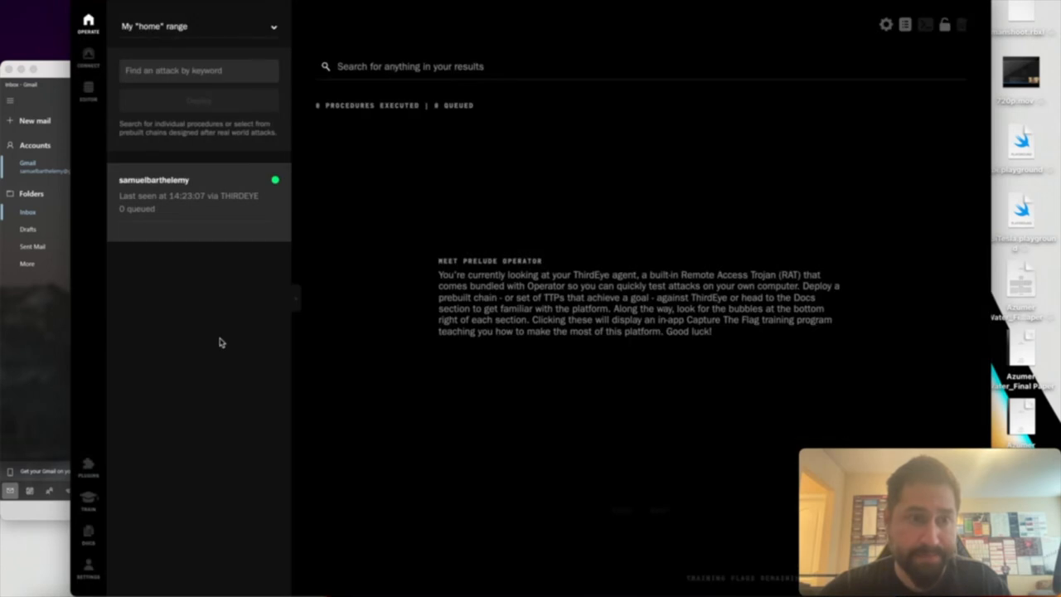
{"action": "left_click", "coordinate": [199, 70]}
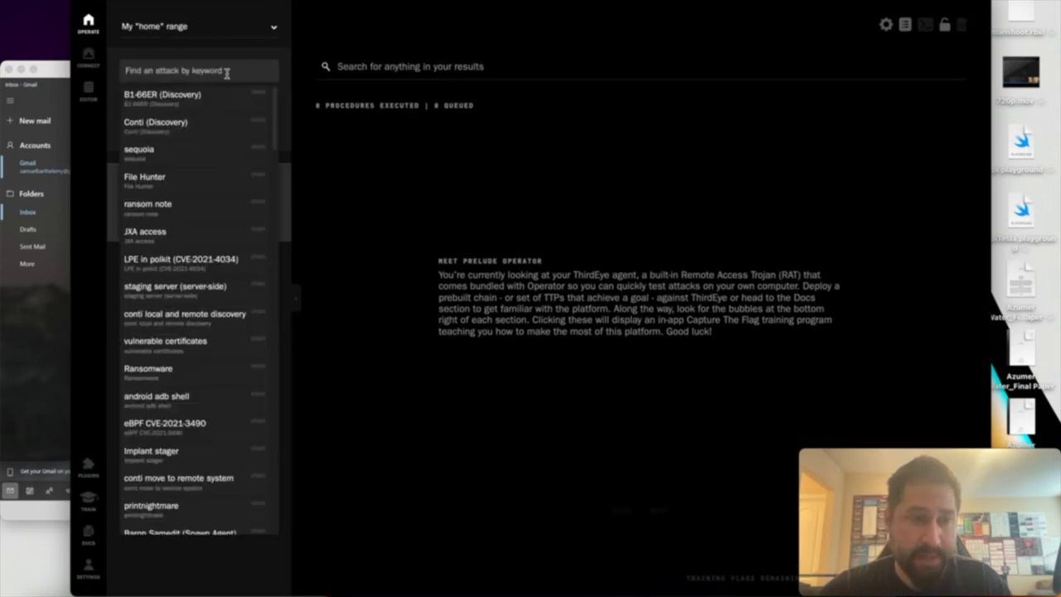
{"action": "type", "text": "gold"}
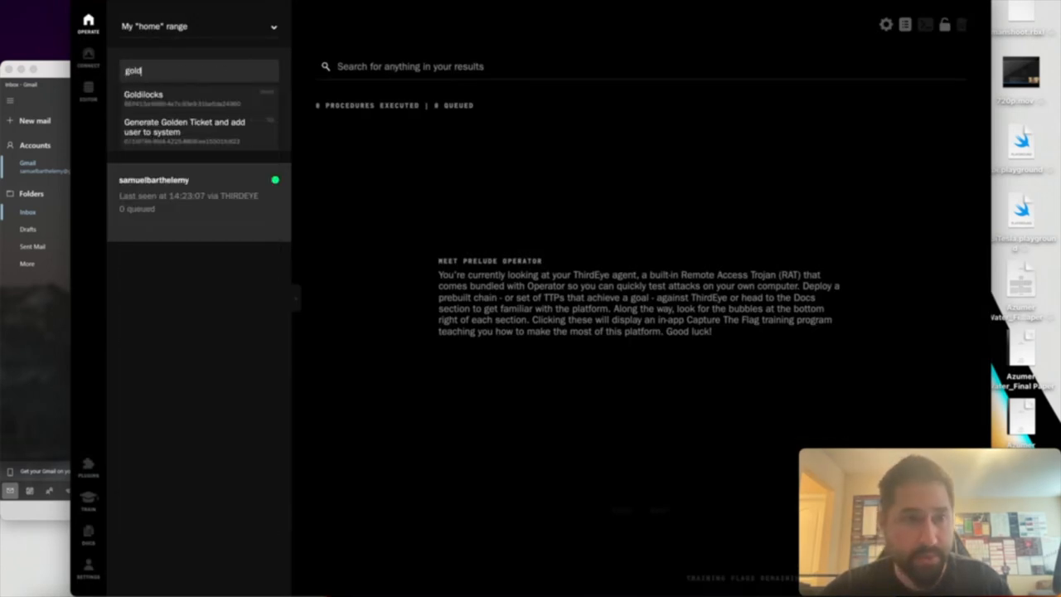
{"action": "left_click", "coordinate": [143, 94]}
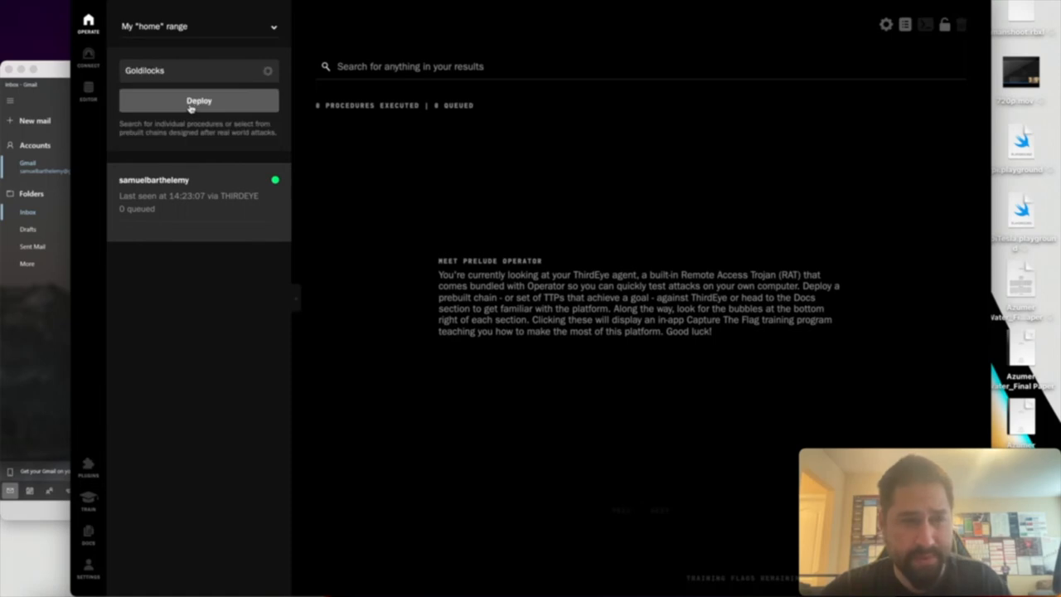
{"action": "left_click", "coordinate": [199, 100]}
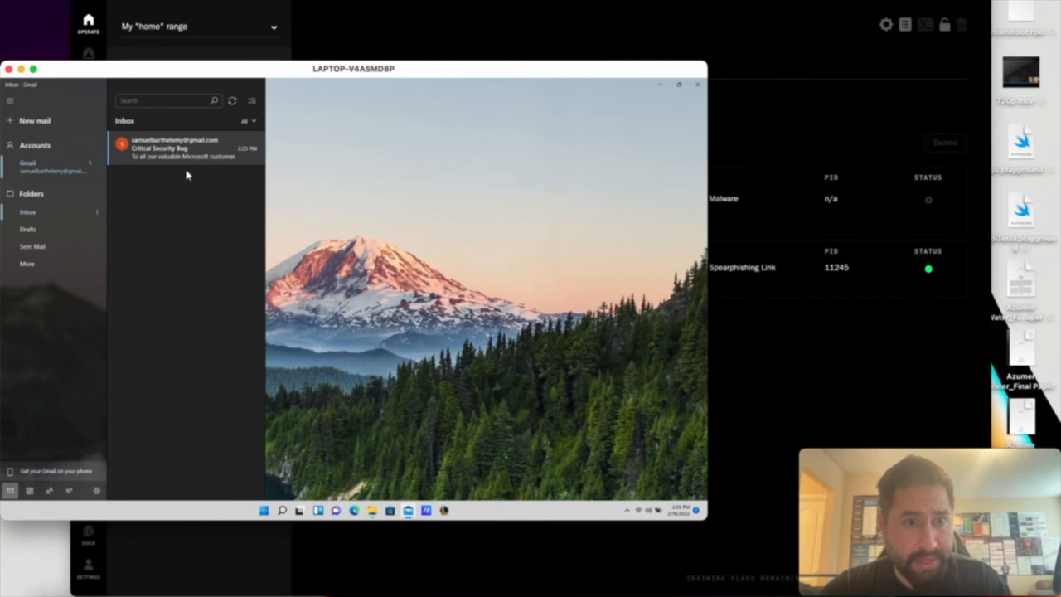
Open the 'Critical Security Bug' message in the inbox reading pane.
{"action": "left_click", "coordinate": [186, 148]}
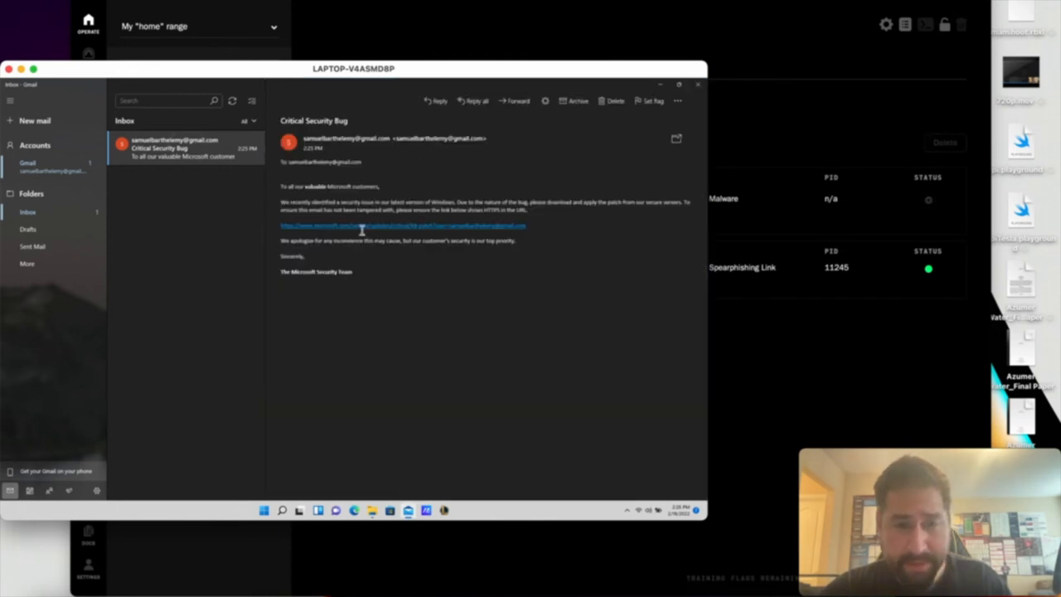
{"action": "mouse_move", "coordinate": [376, 262]}
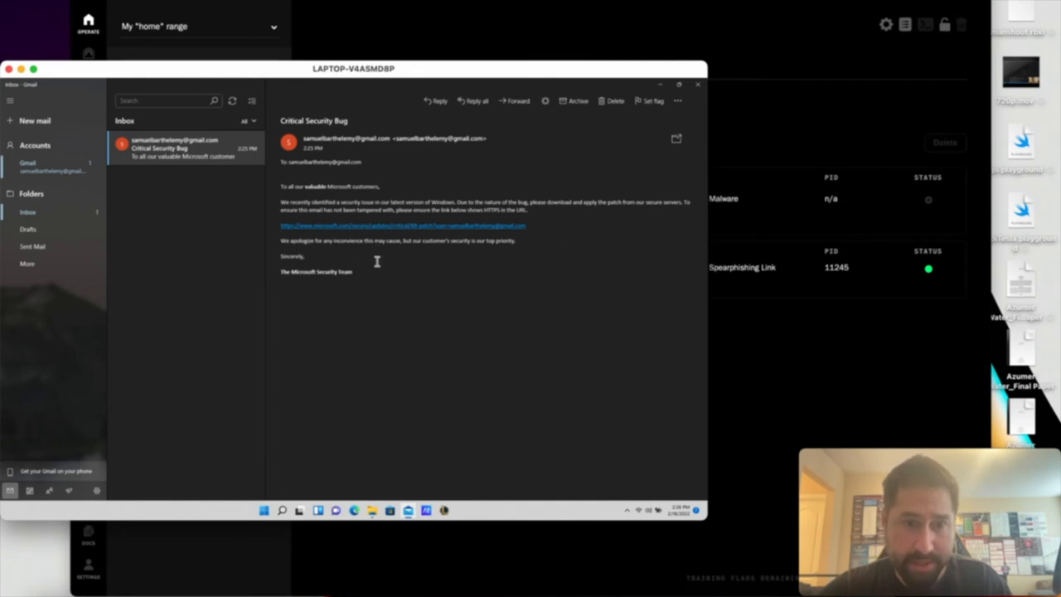
{"action": "mouse_move", "coordinate": [403, 243]}
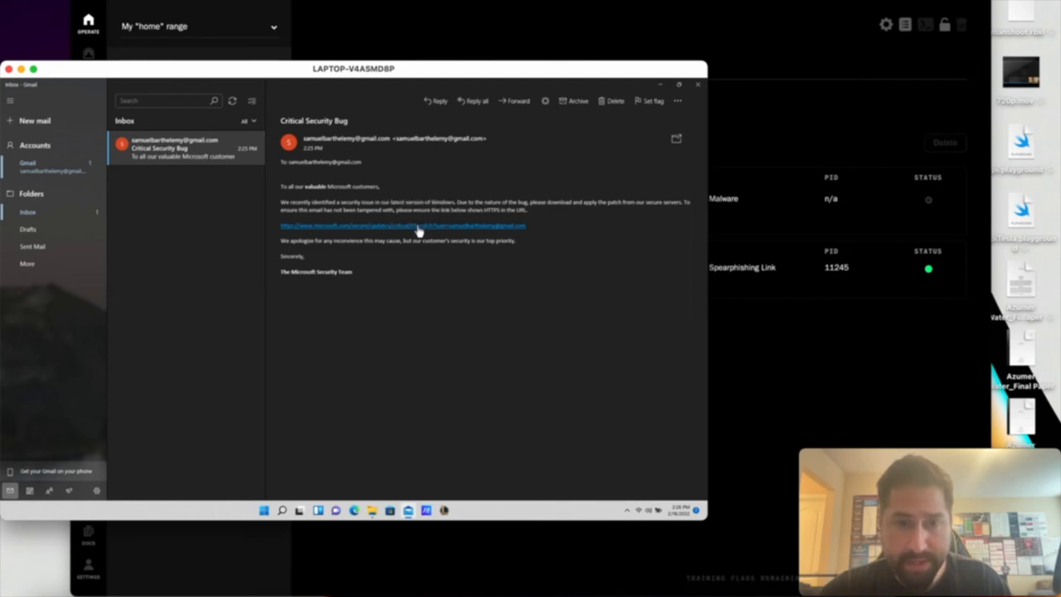
Follow the email's patch link and keep the SmartScreen-flagged KB executable download anyway.
{"action": "left_click", "coordinate": [401, 226]}
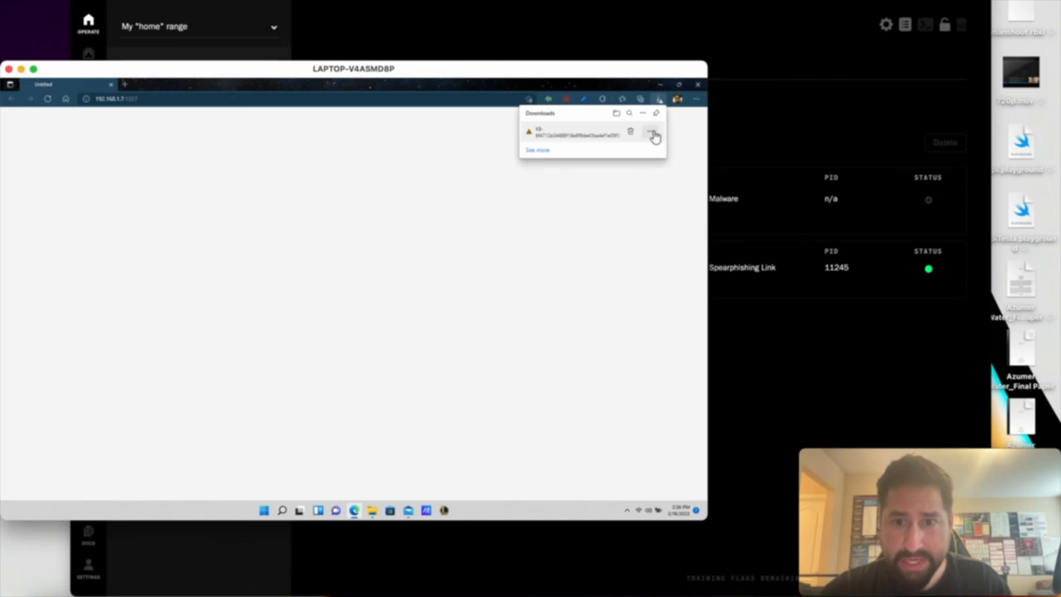
{"action": "left_click", "coordinate": [653, 134]}
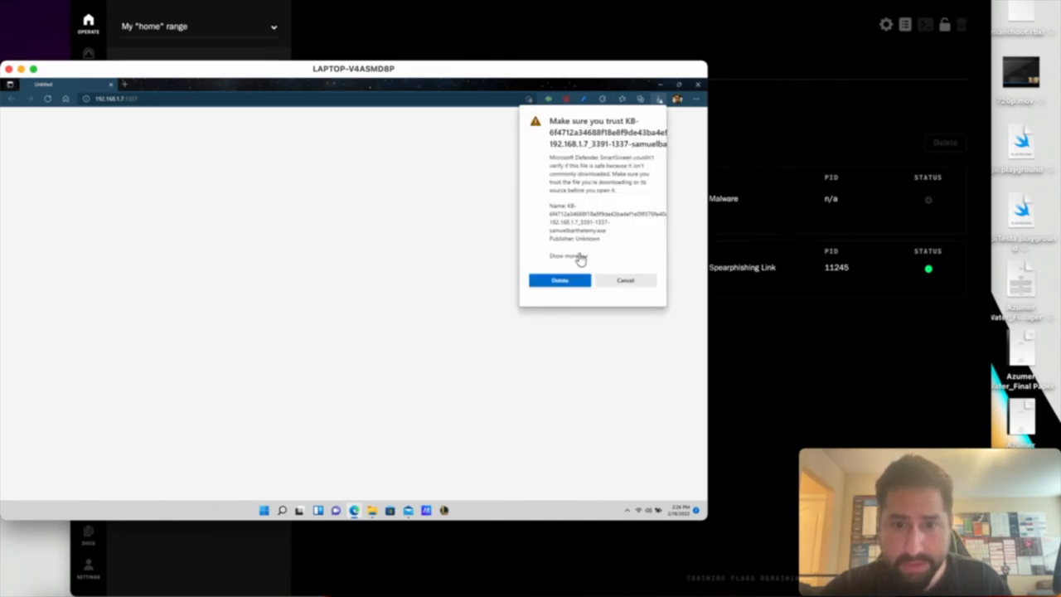
{"action": "left_click", "coordinate": [559, 280]}
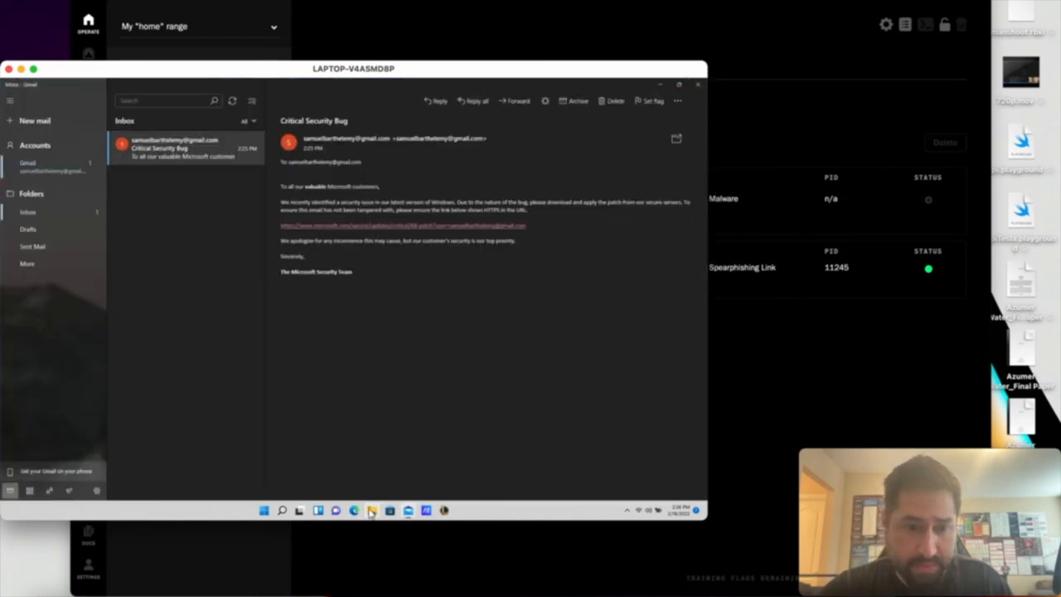
Run the downloaded KB executable from Downloads and close the Explorer window.
{"action": "left_click", "coordinate": [372, 509]}
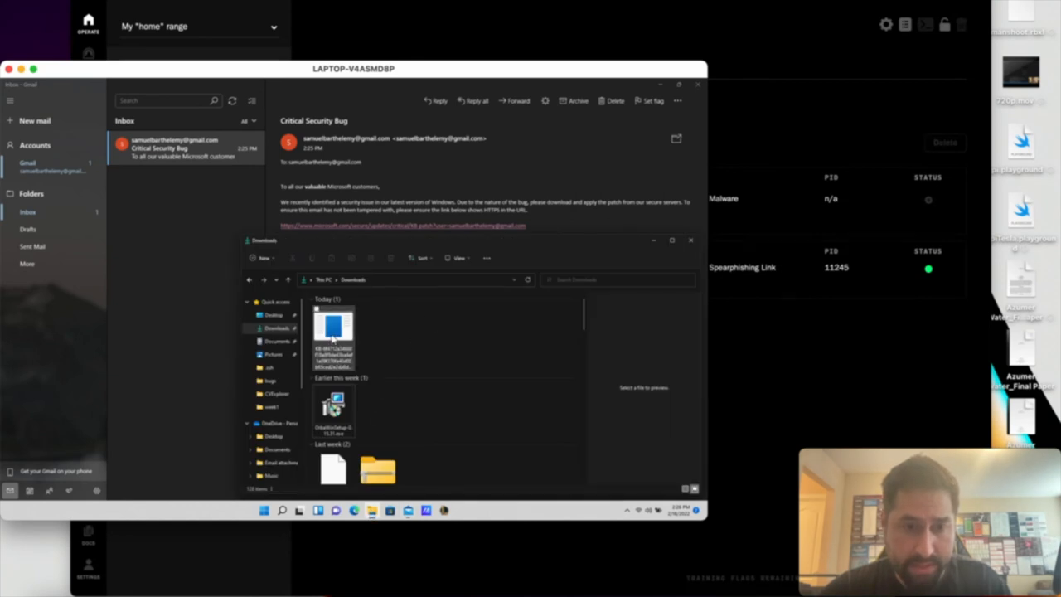
{"action": "double_click", "coordinate": [333, 336]}
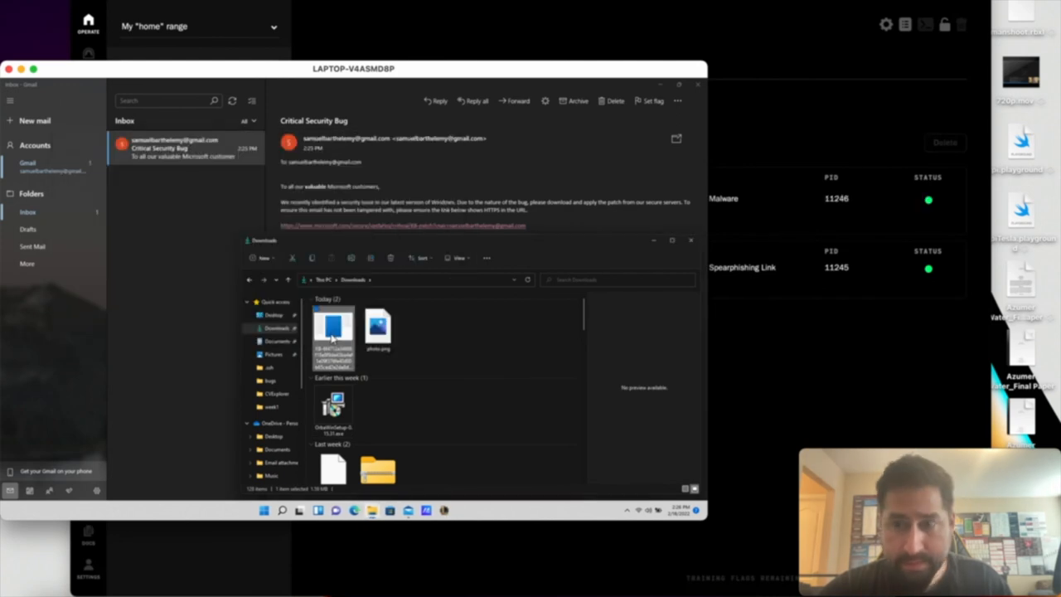
{"action": "mouse_move", "coordinate": [644, 175]}
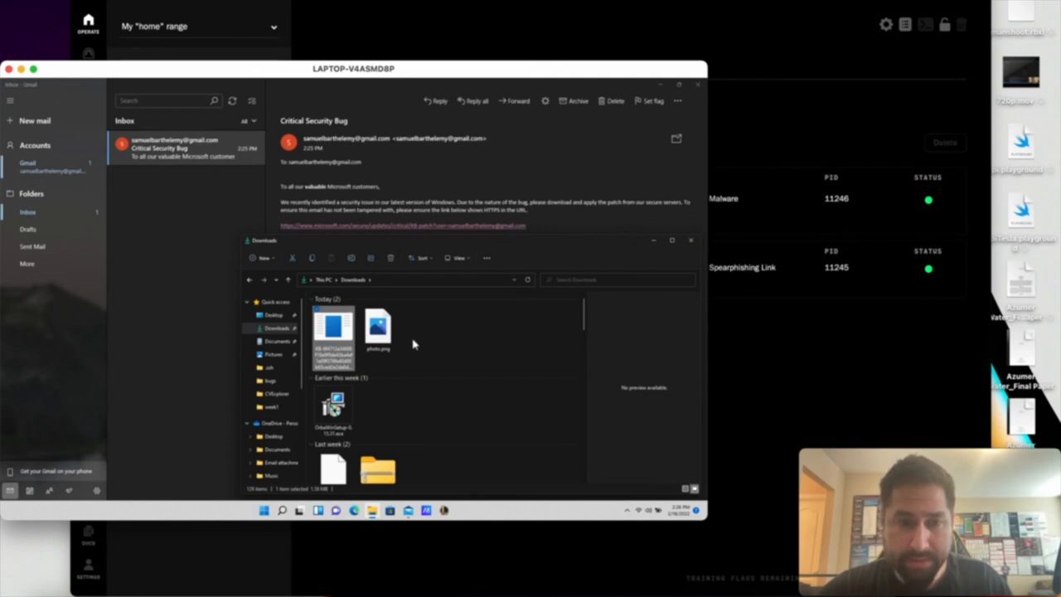
{"action": "mouse_move", "coordinate": [674, 225]}
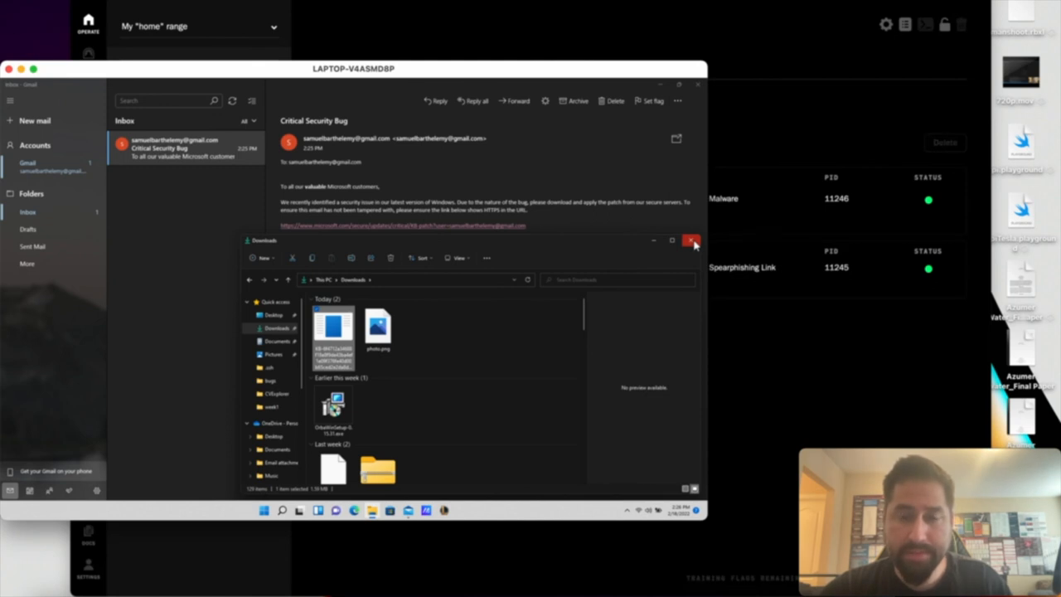
{"action": "left_click", "coordinate": [692, 241]}
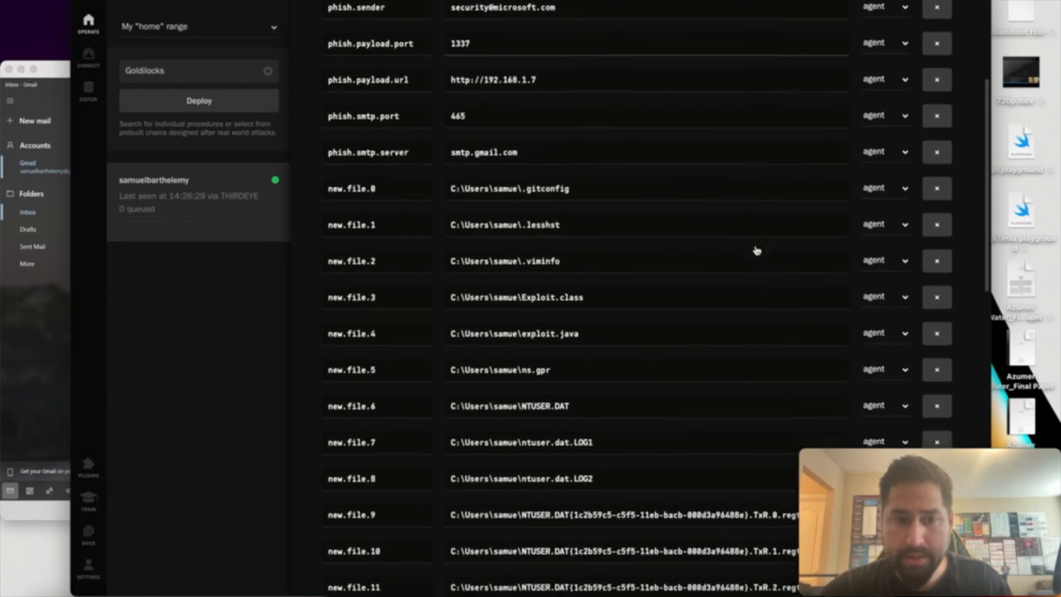
Scroll through the new.file facts listing the victim's home-directory files.
{"action": "scroll", "scroll_direction": "down", "scroll_amount": 3}
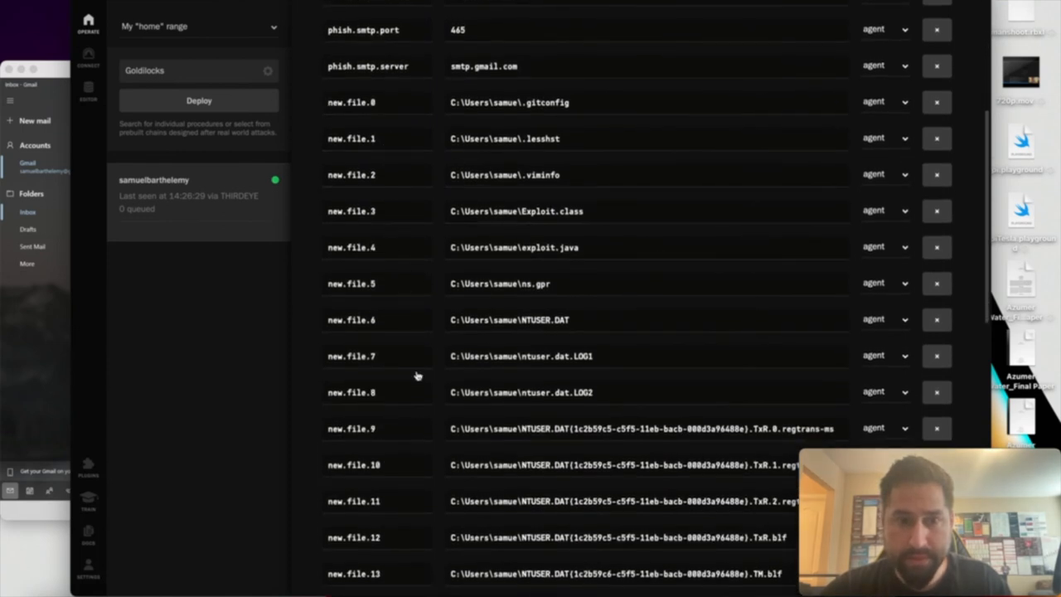
{"action": "scroll", "scroll_direction": "down", "scroll_amount": 3}
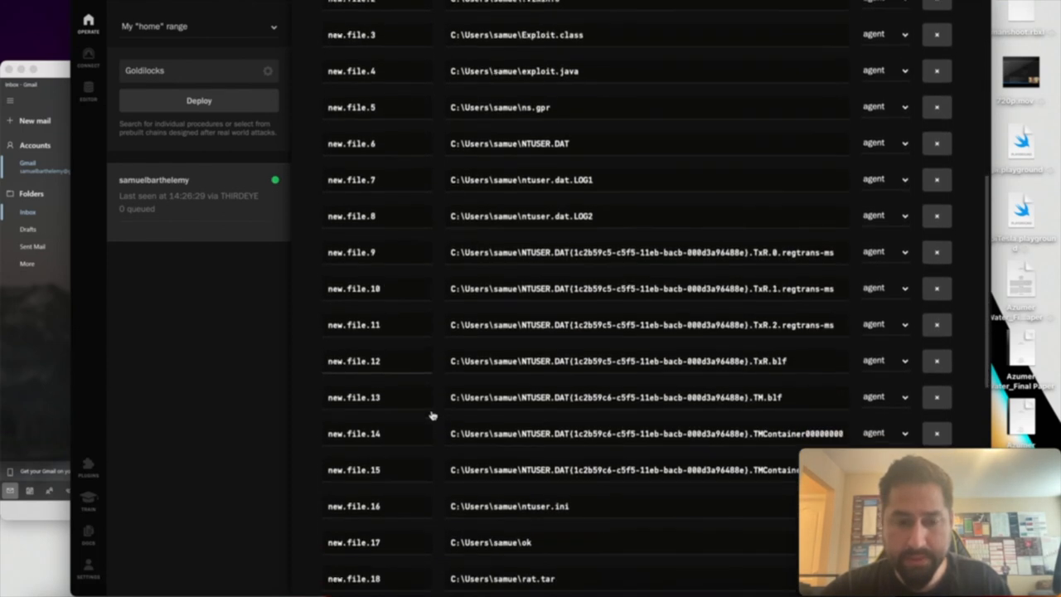